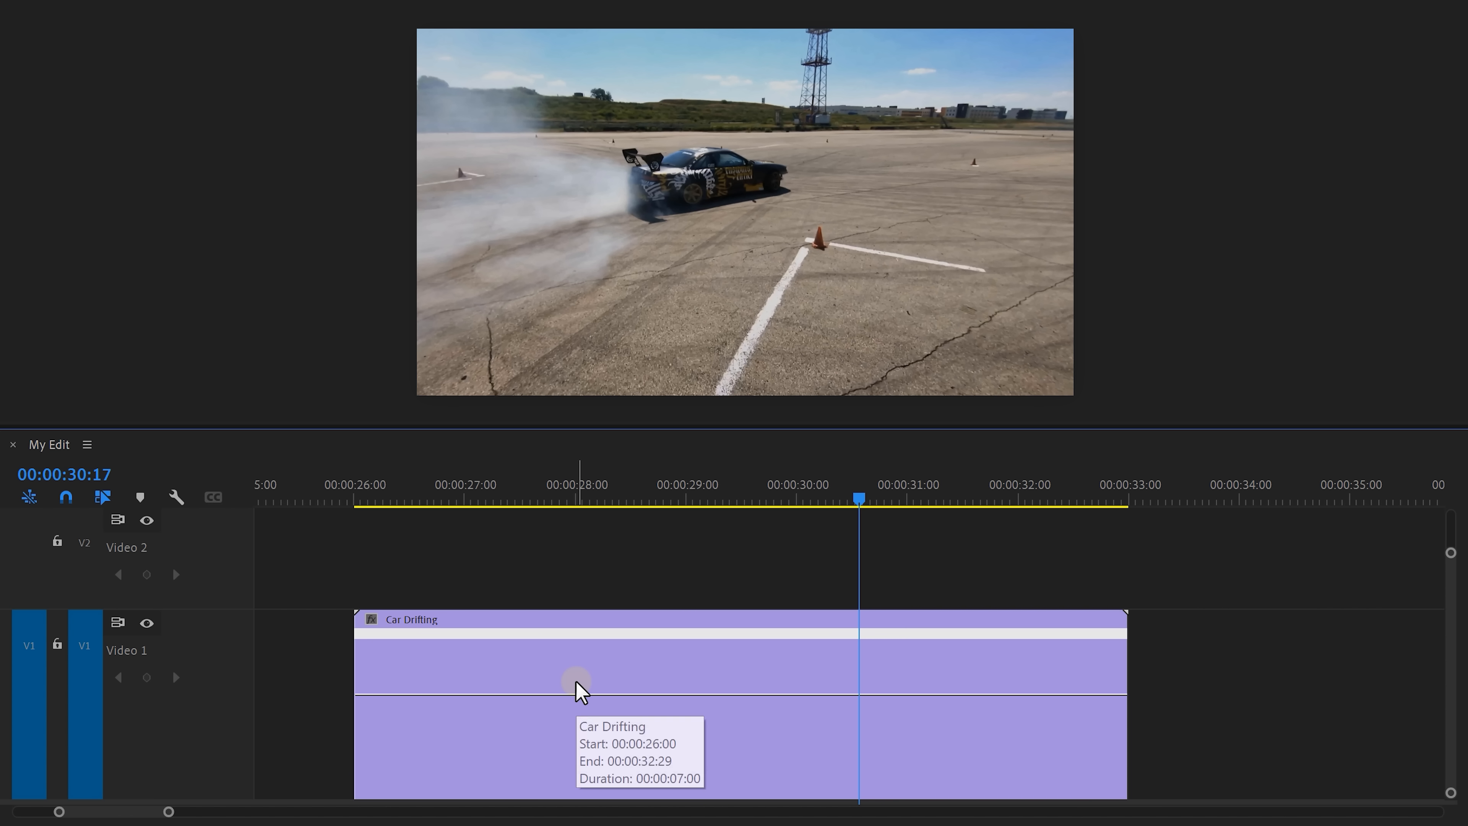
{"action": "mouse_move", "coordinate": [594, 730]}
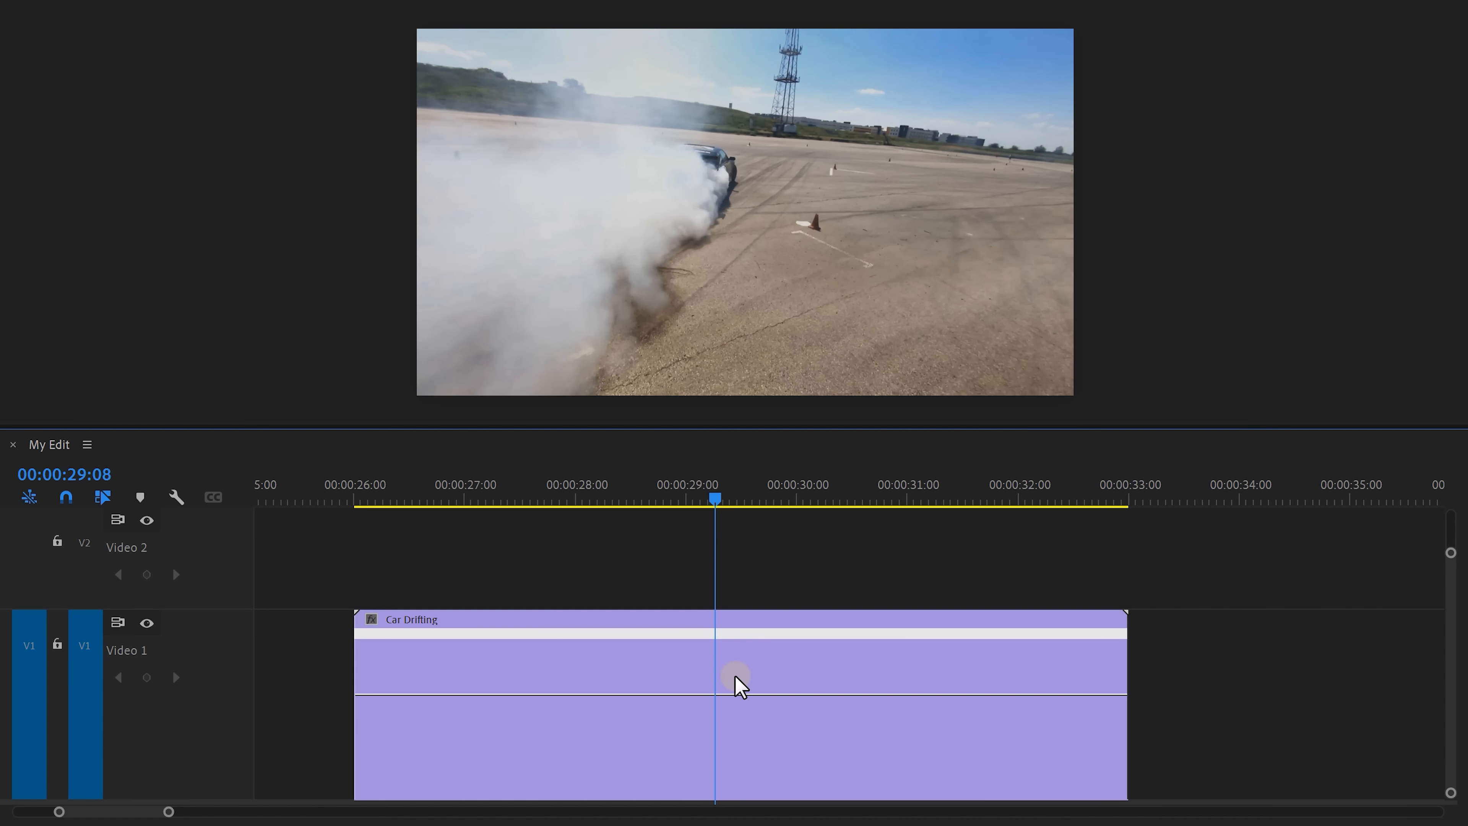
Add a speed keyframe at 00:00:29:08 on the Car Drifting clip and move the playhead forward.
{"action": "left_click", "coordinate": [735, 678]}
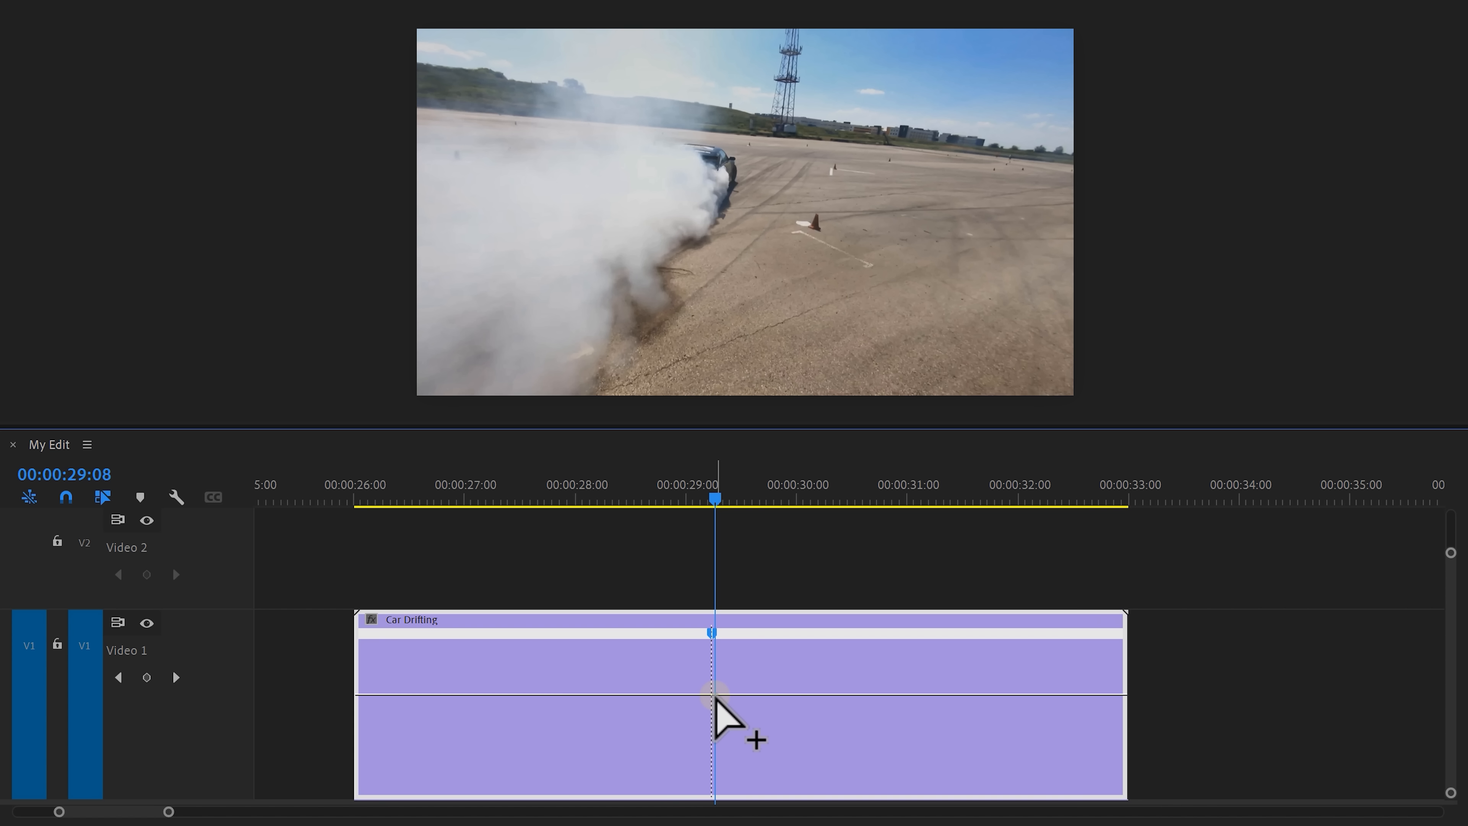
{"action": "left_click_drag", "start_coordinate": [713, 500], "coordinate": [749, 499]}
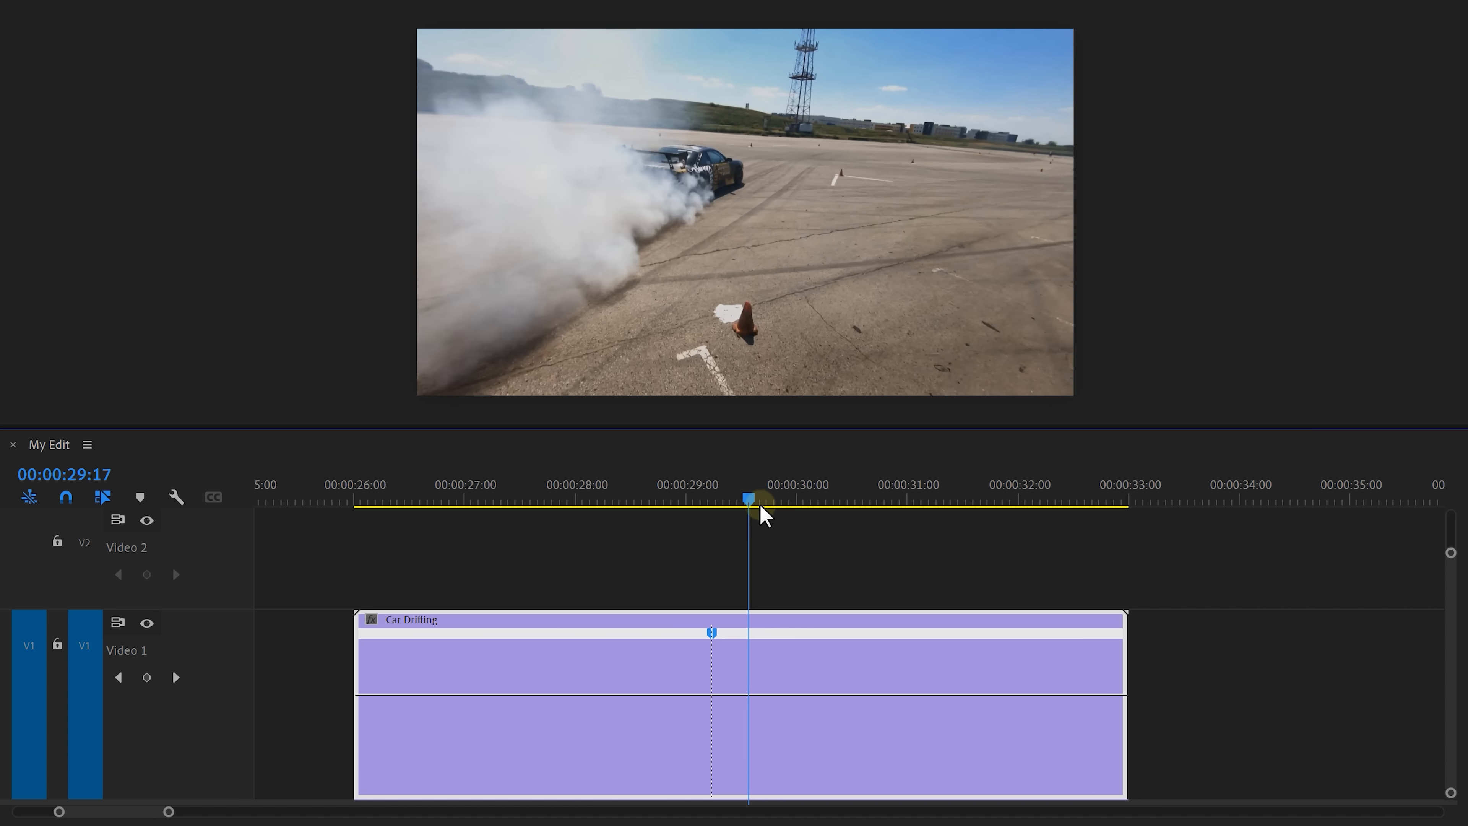
{"action": "left_click_drag", "start_coordinate": [750, 501], "coordinate": [861, 501]}
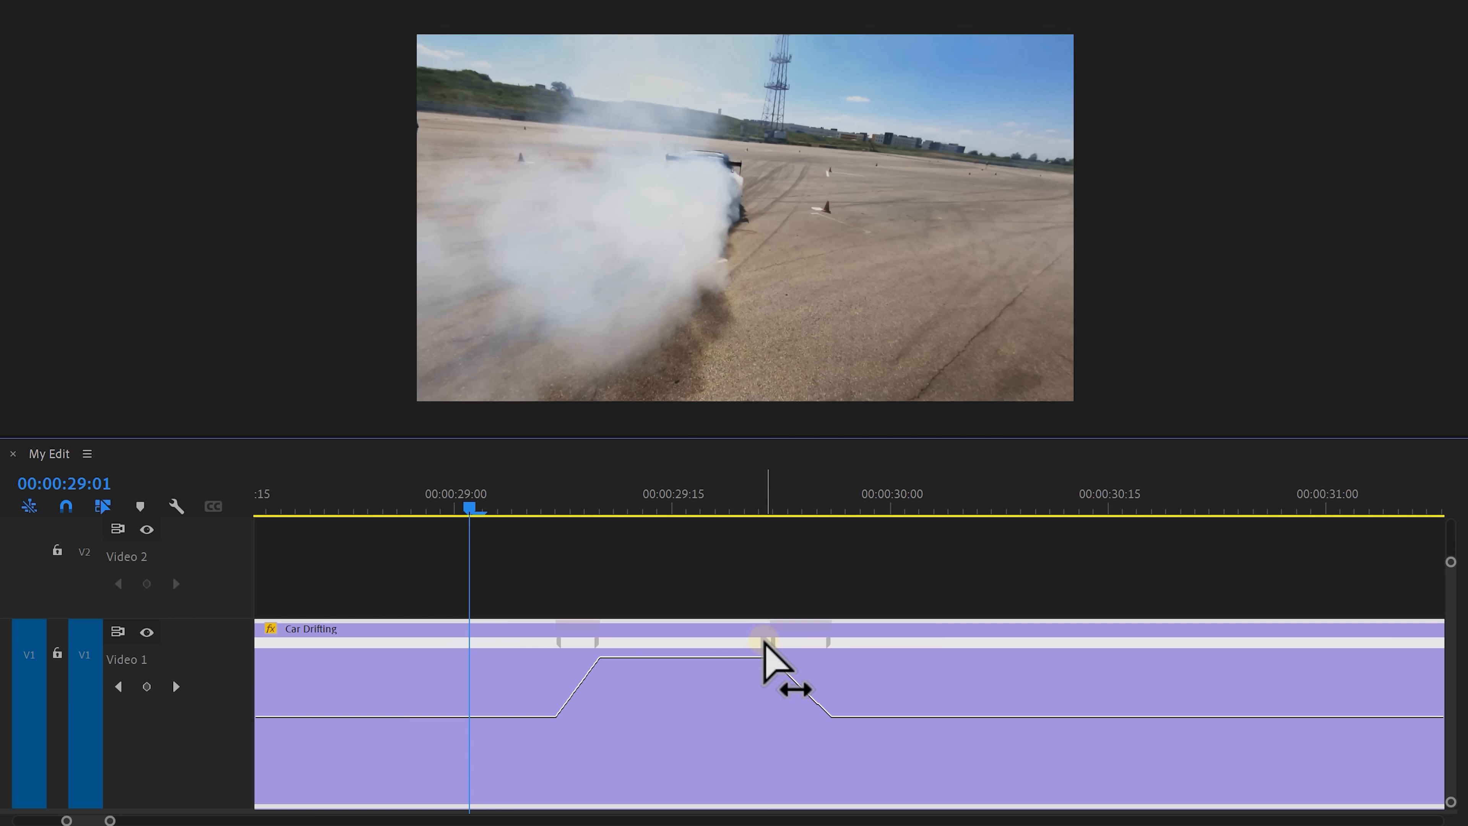
Ease the speed ramp into the fast section with the Bezier handle.
{"action": "left_click_drag", "start_coordinate": [768, 641], "coordinate": [575, 664]}
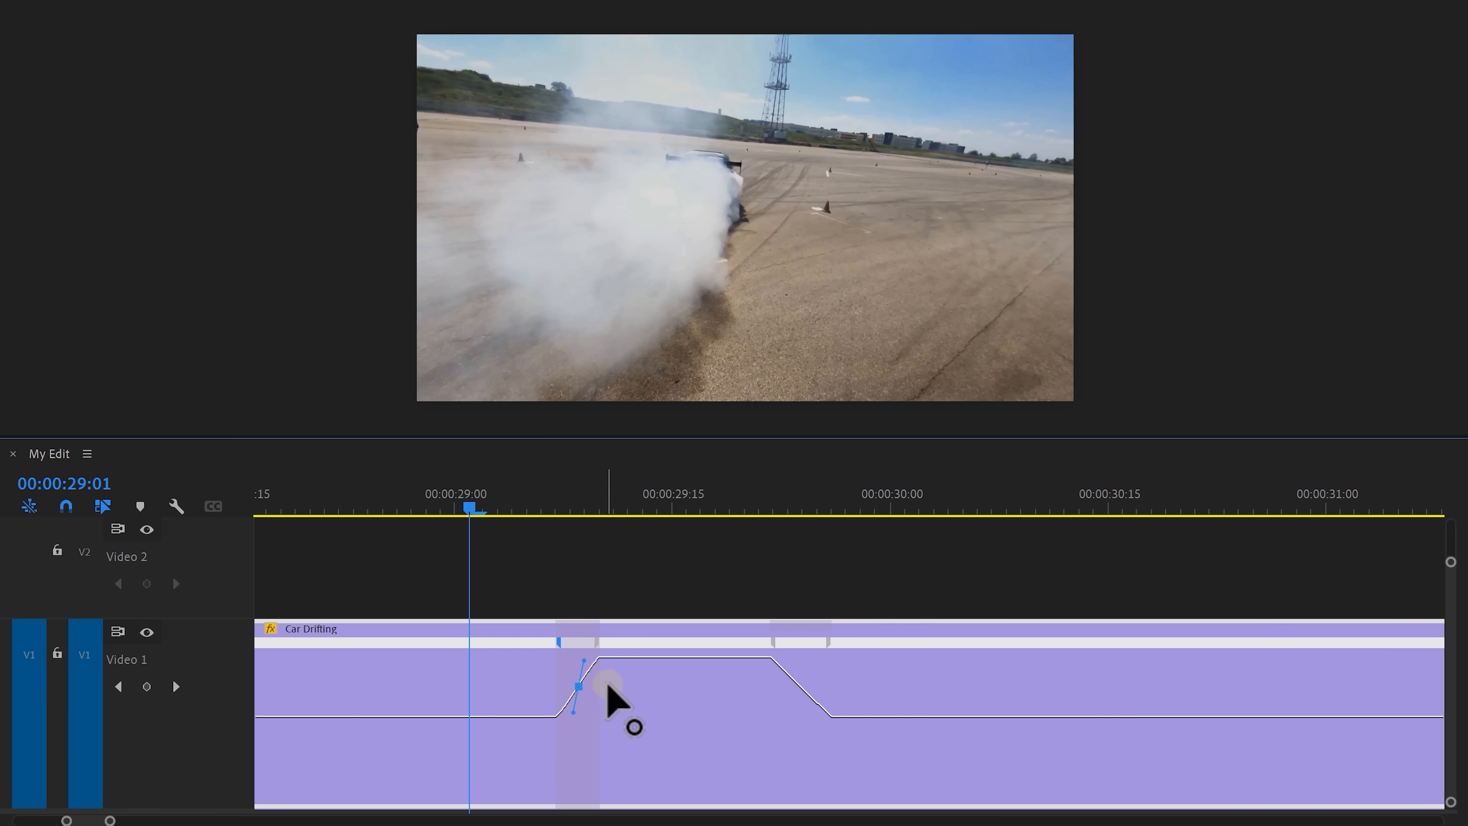